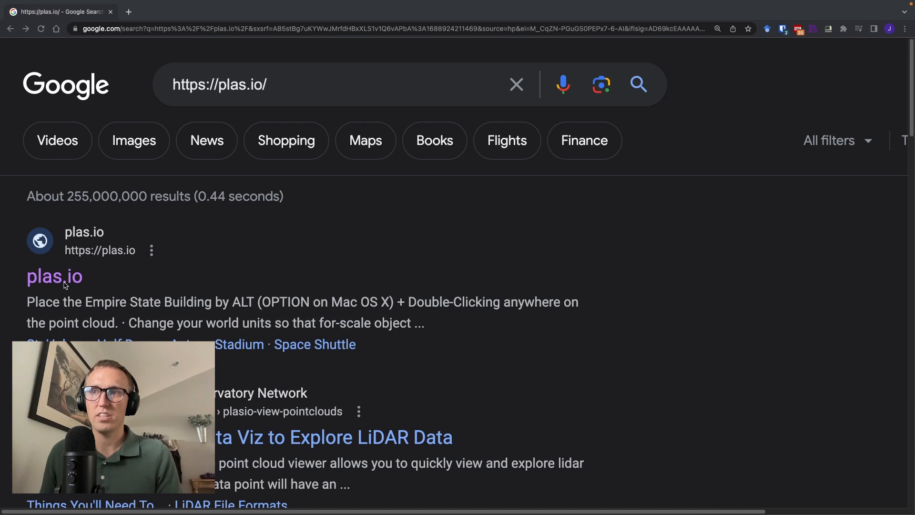
Step: Follow the plas.io search result to reach the empty point cloud viewer
{"action": "left_click", "coordinate": [54, 277]}
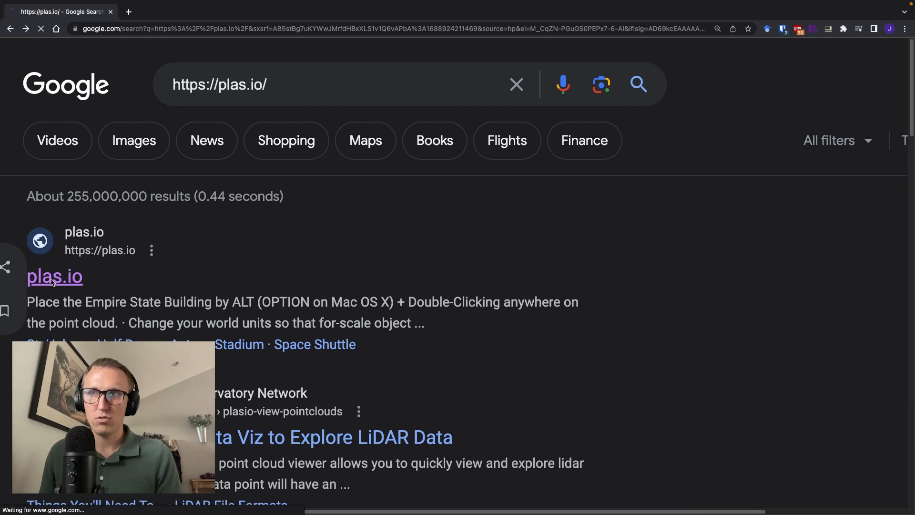
{"action": "left_click", "coordinate": [54, 277]}
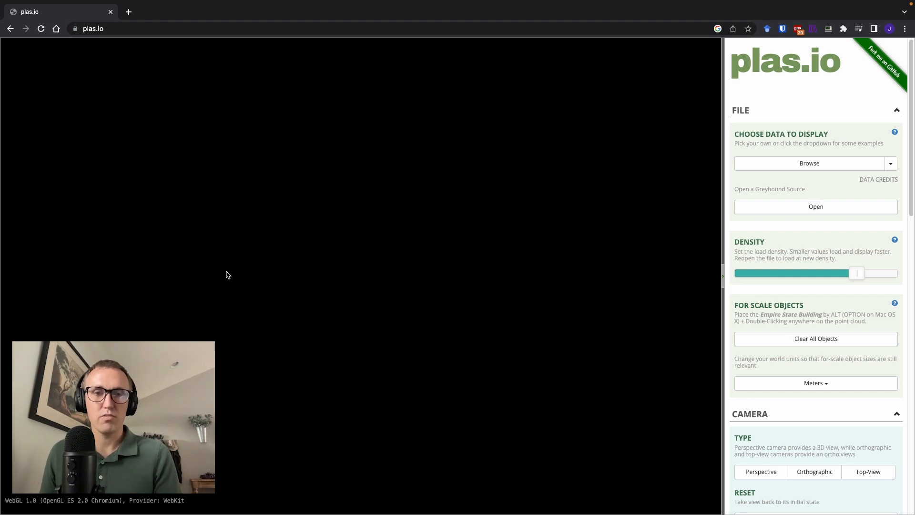
{"action": "mouse_move", "coordinate": [30, 277]}
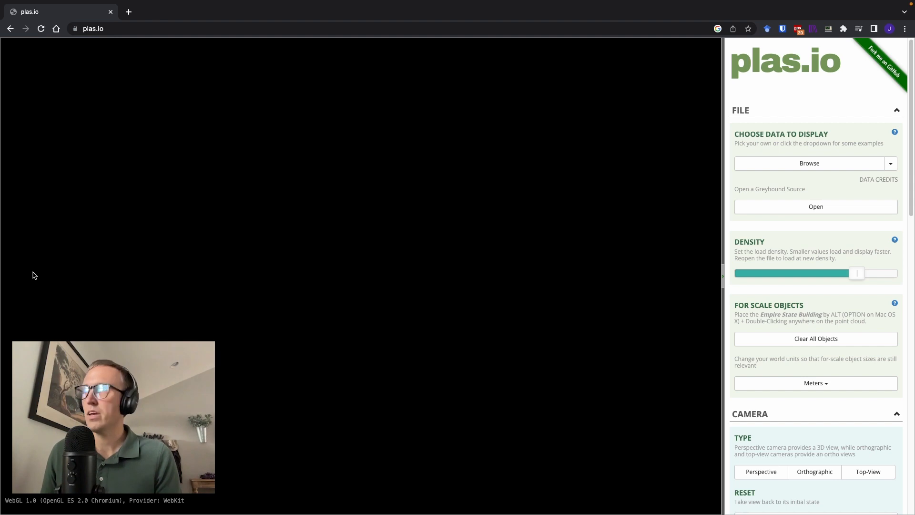
{"action": "mouse_move", "coordinate": [221, 350]}
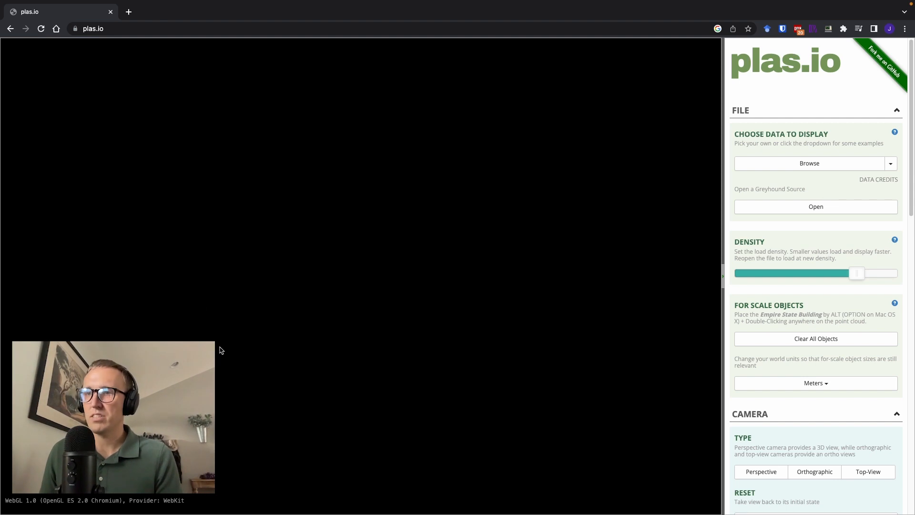
Step: Expand the example dataset list under Choose Data to Display
{"action": "left_click", "coordinate": [891, 163]}
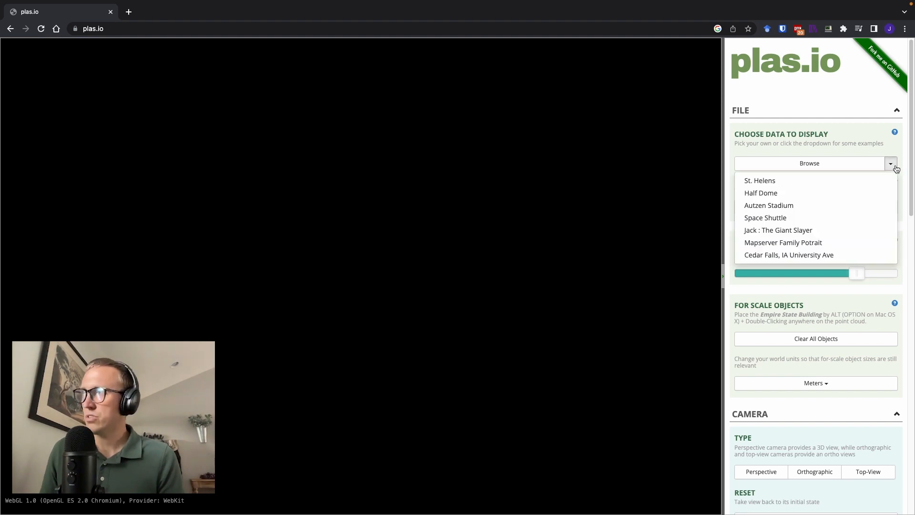
{"action": "mouse_move", "coordinate": [807, 255]}
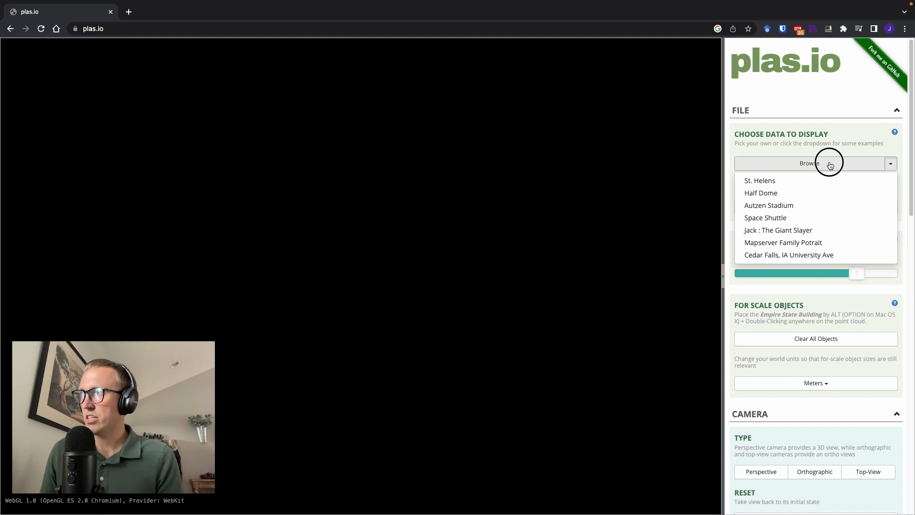
Step: Browse to the Datasets folder and load points_clean.las into the viewer
{"action": "left_click", "coordinate": [809, 163]}
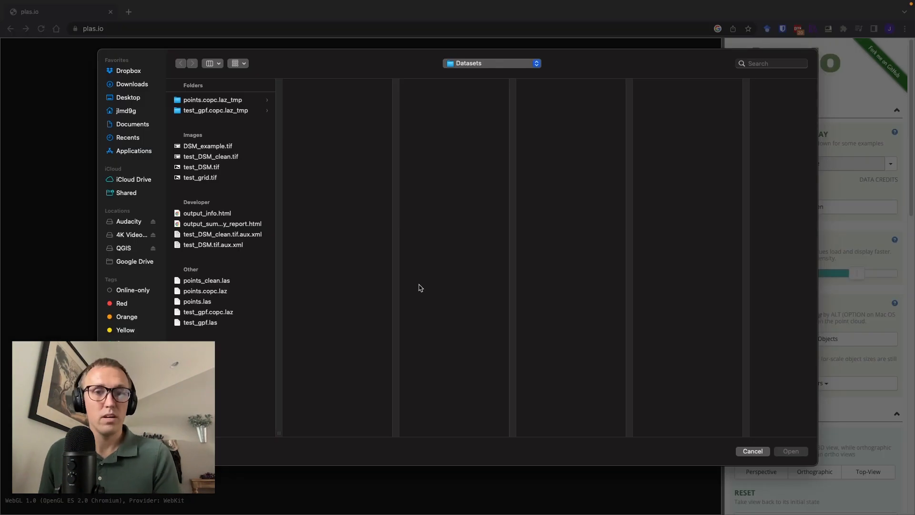
{"action": "mouse_move", "coordinate": [381, 321]}
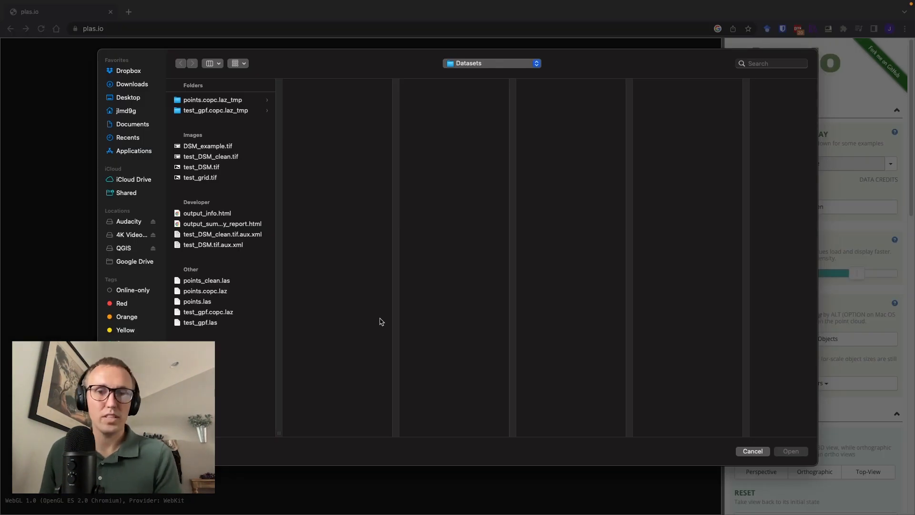
{"action": "mouse_move", "coordinate": [295, 243]}
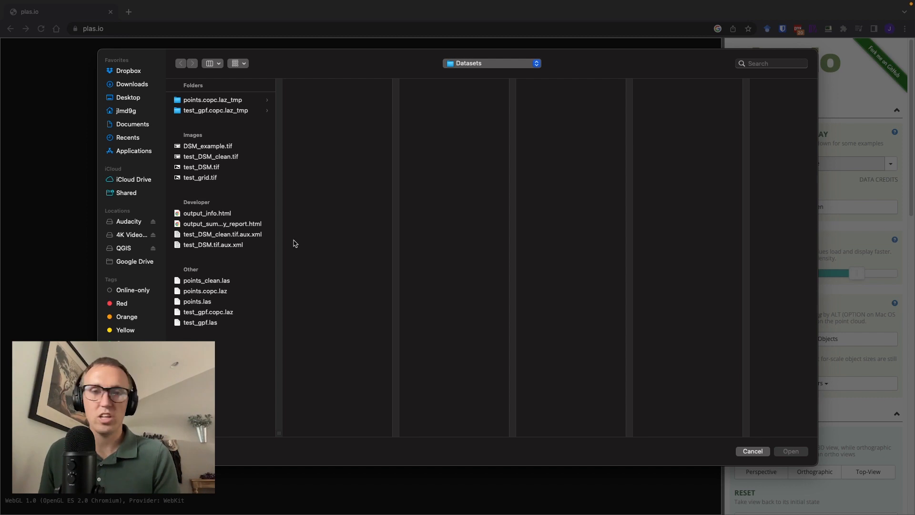
{"action": "mouse_move", "coordinate": [250, 276]}
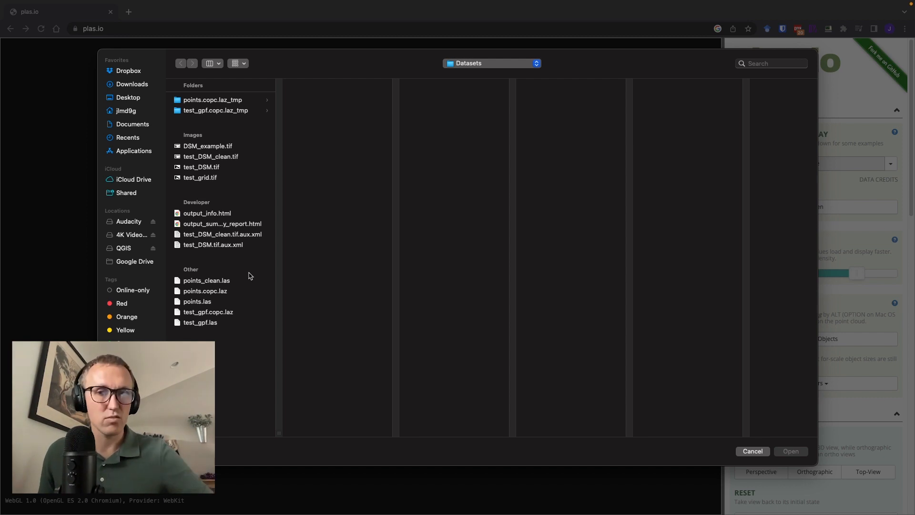
{"action": "left_click", "coordinate": [206, 280]}
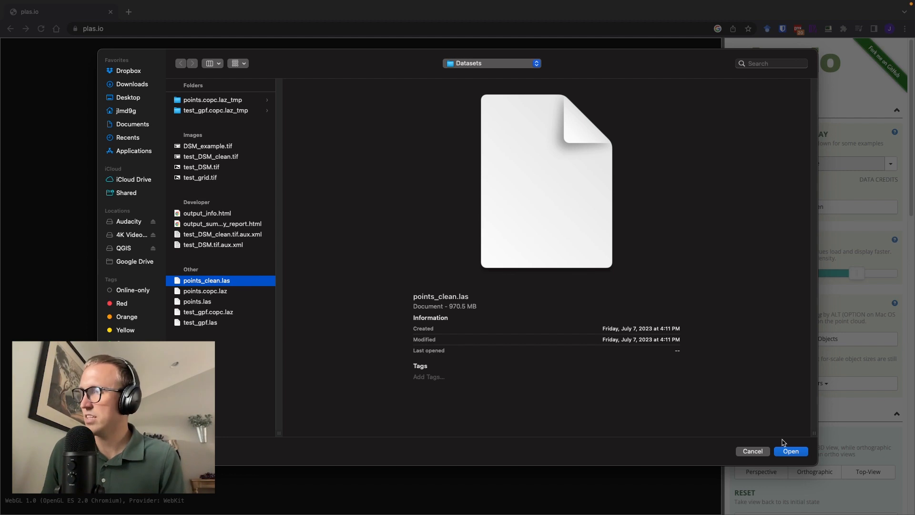
{"action": "left_click", "coordinate": [791, 451]}
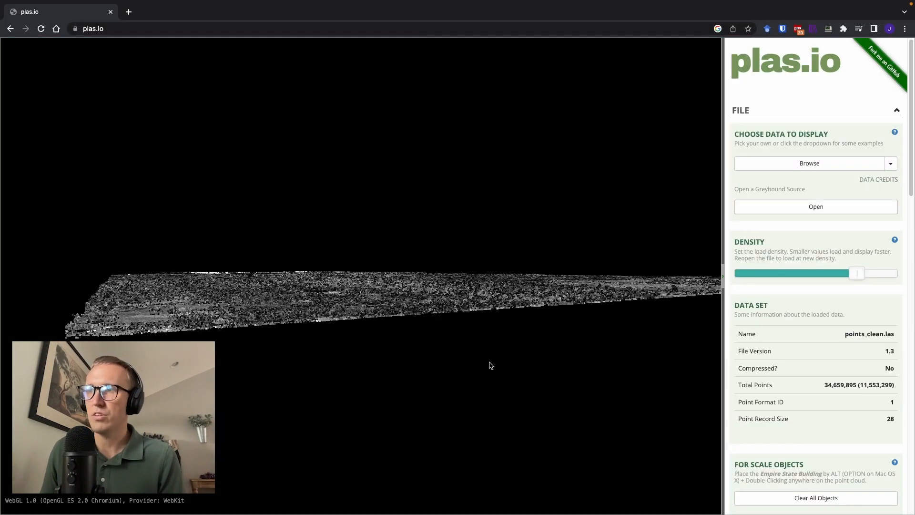
Step: Orbit the loaded point cloud to look down on the river basin
{"action": "left_click_drag", "start_coordinate": [490, 365], "coordinate": [378, 339]}
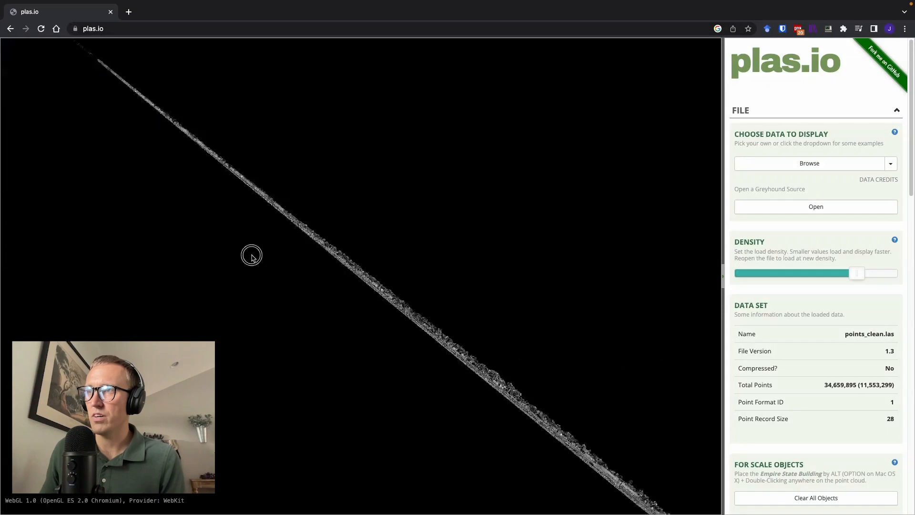
{"action": "left_click_drag", "start_coordinate": [252, 257], "coordinate": [449, 508]}
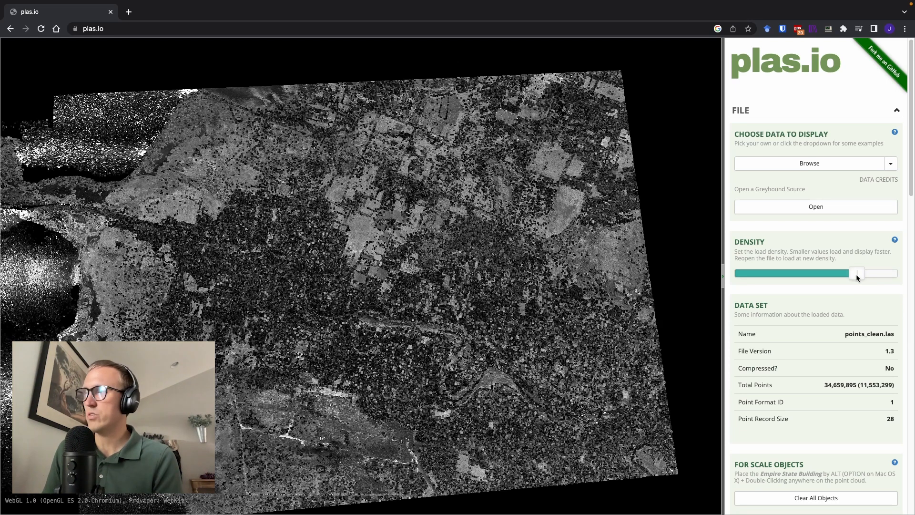
Step: Lower the load Density slider, settling partway back up, and tilt into an oblique view
{"action": "left_click_drag", "start_coordinate": [857, 274], "coordinate": [770, 274]}
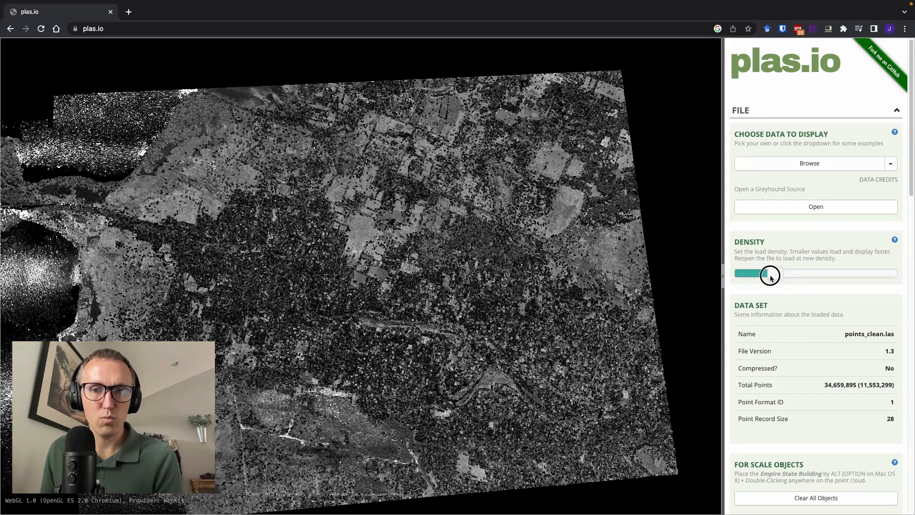
{"action": "left_click_drag", "start_coordinate": [770, 274], "coordinate": [774, 275]}
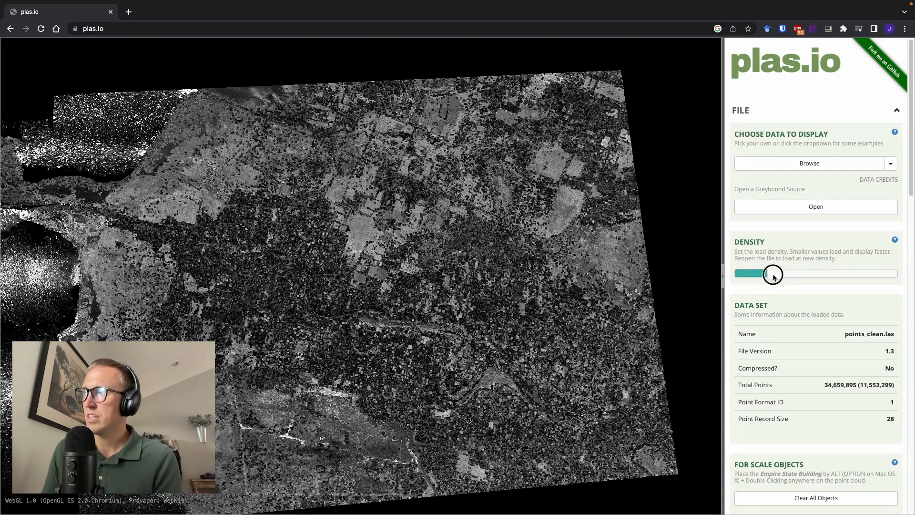
{"action": "left_click_drag", "start_coordinate": [774, 274], "coordinate": [815, 274]}
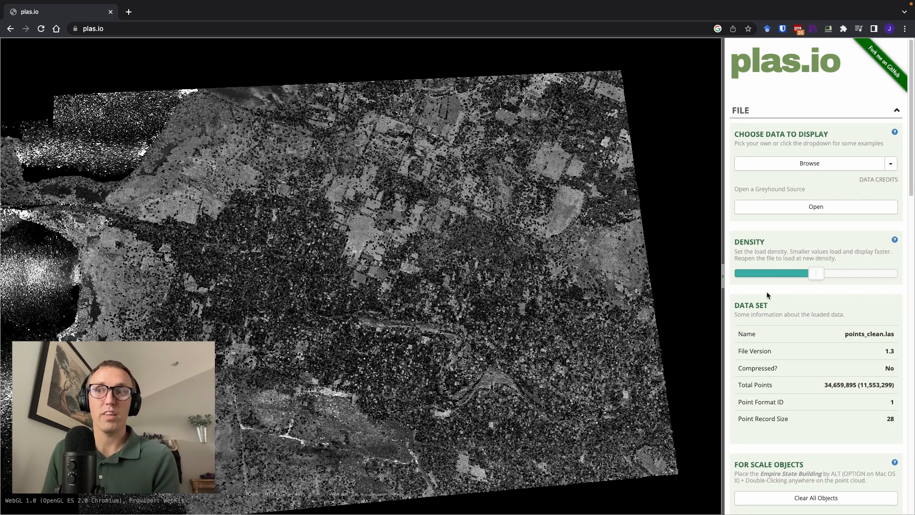
{"action": "left_click_drag", "start_coordinate": [817, 273], "coordinate": [837, 272]}
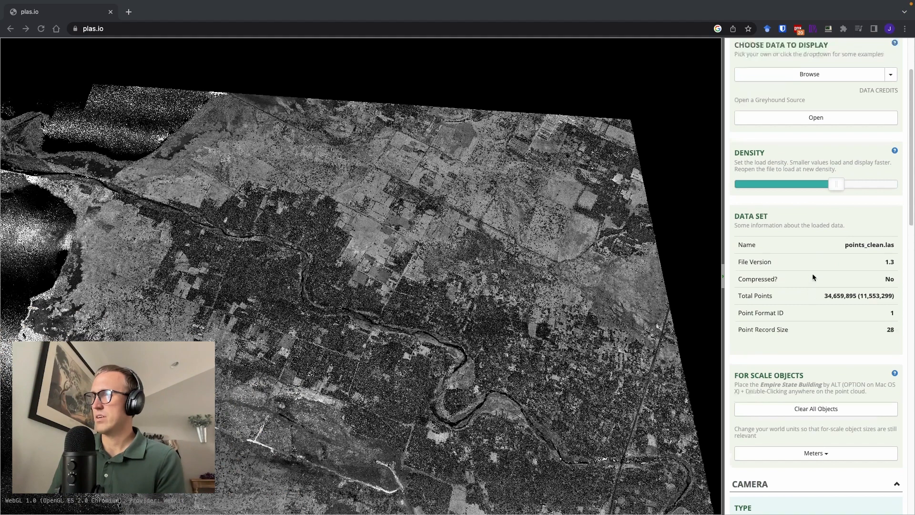
Step: Cycle the camera through Orthographic and Top-View, then back to Perspective
{"action": "scroll", "scroll_direction": "down", "scroll_amount": 3}
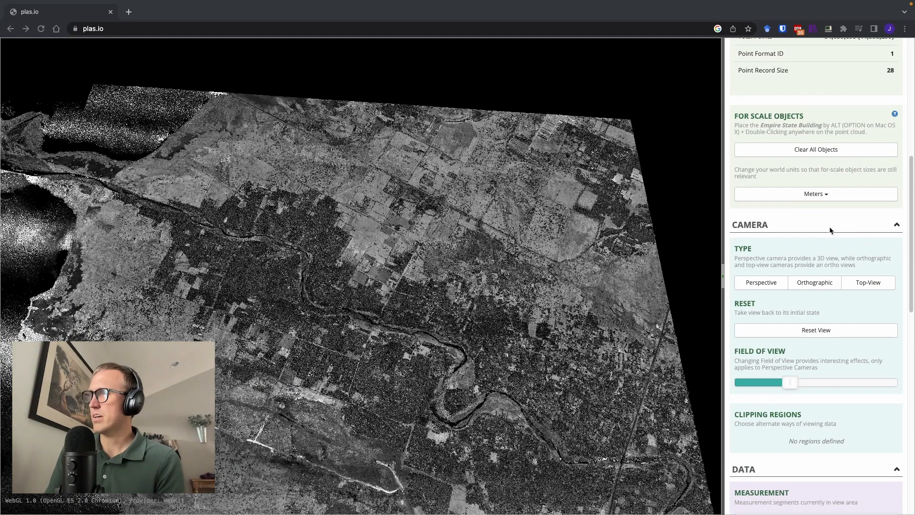
{"action": "scroll", "scroll_direction": "down", "scroll_amount": 3}
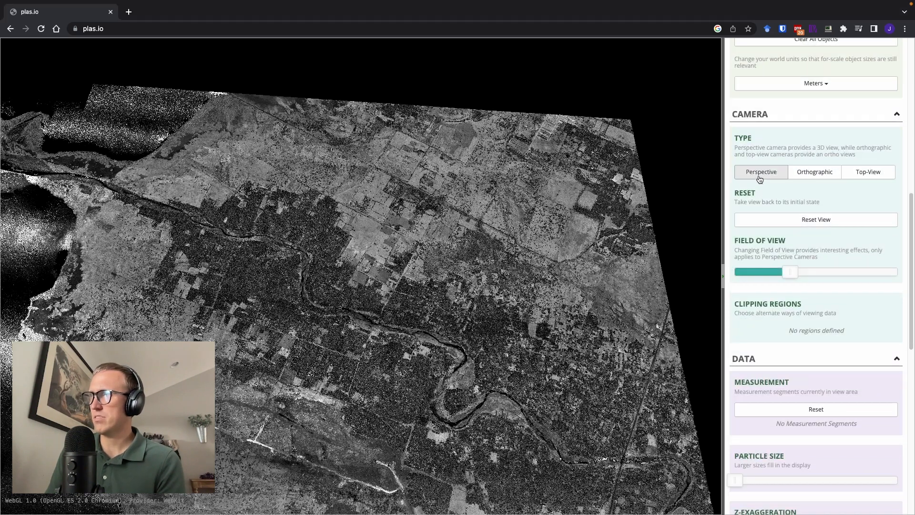
{"action": "left_click", "coordinate": [814, 172]}
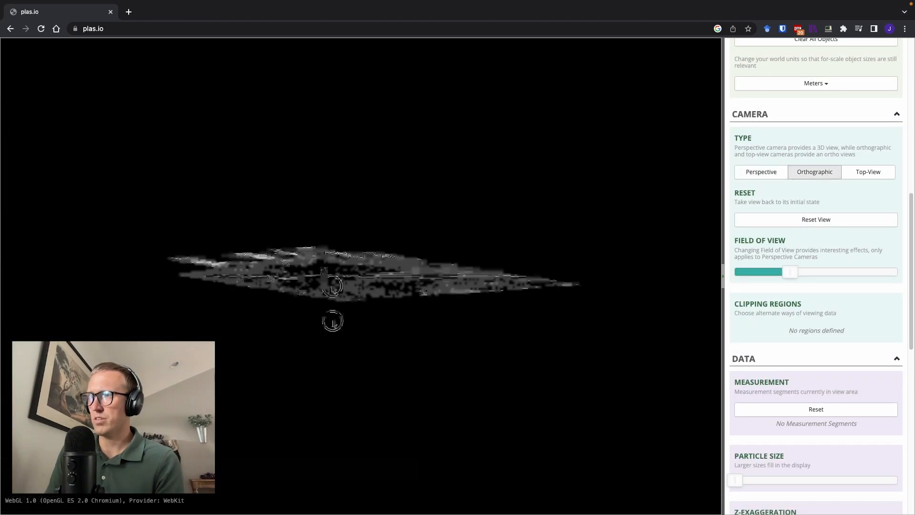
{"action": "left_click", "coordinate": [869, 171]}
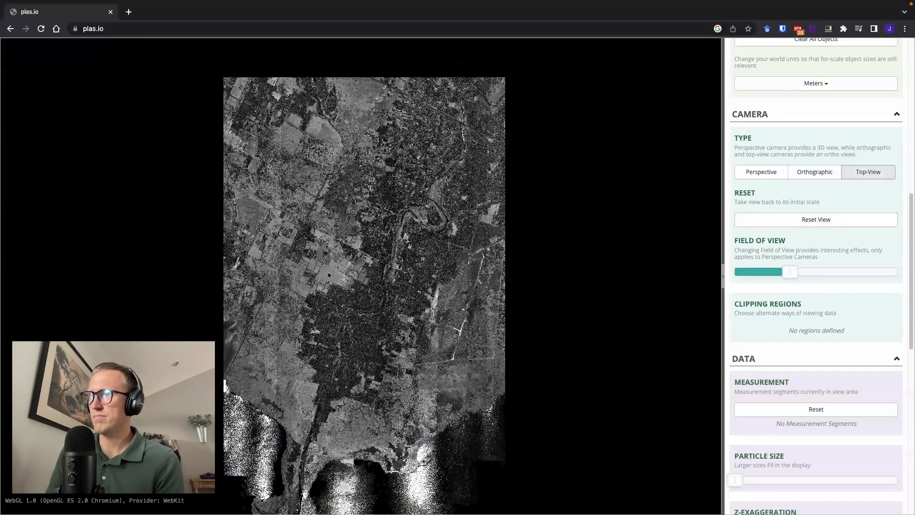
{"action": "left_click", "coordinate": [761, 171]}
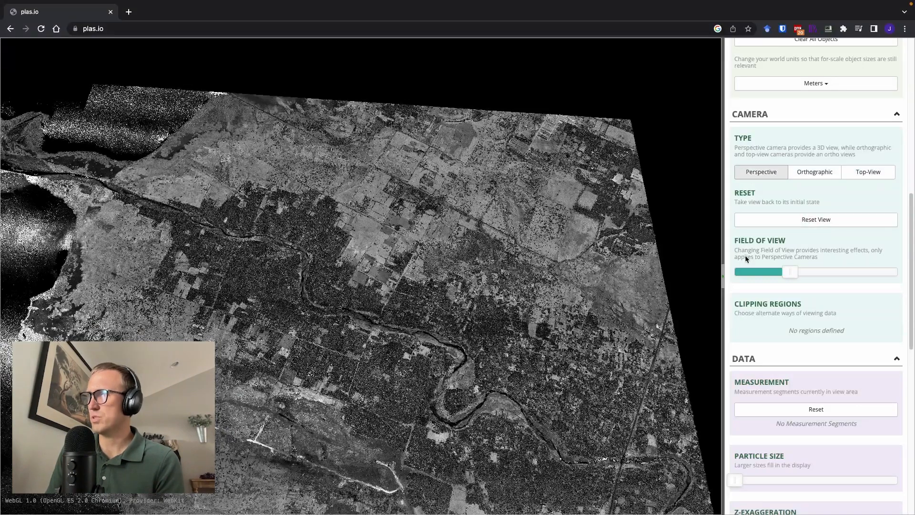
Step: Narrow the Field of View, then widen it slightly beyond its starting value
{"action": "left_click_drag", "start_coordinate": [789, 272], "coordinate": [769, 273]}
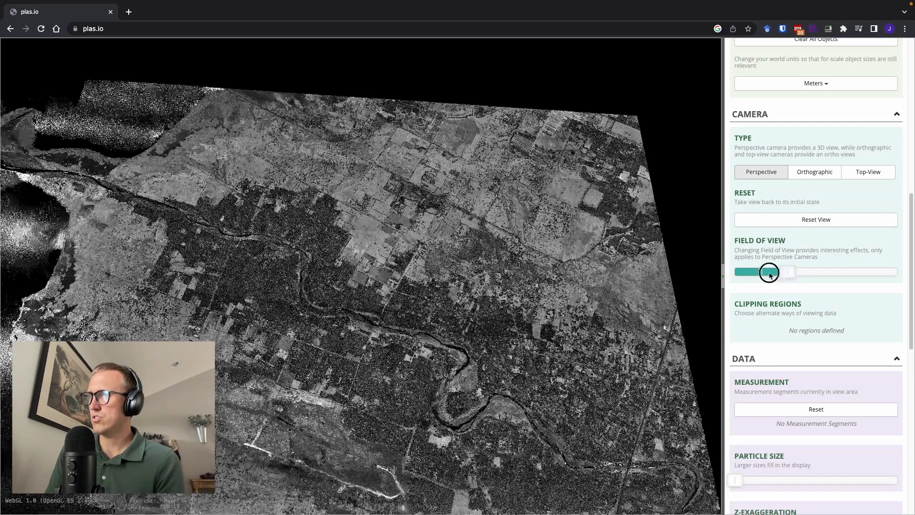
{"action": "left_click_drag", "start_coordinate": [770, 273], "coordinate": [755, 273]}
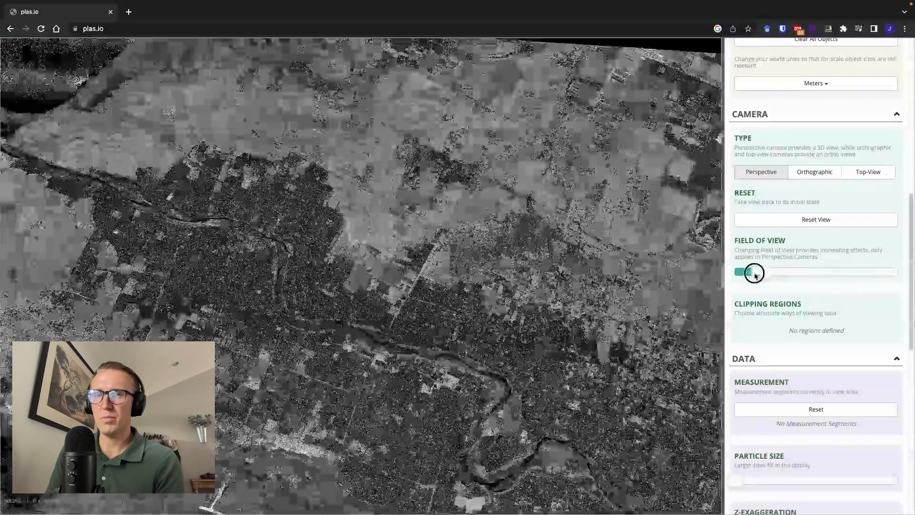
{"action": "left_click_drag", "start_coordinate": [755, 271], "coordinate": [806, 272]}
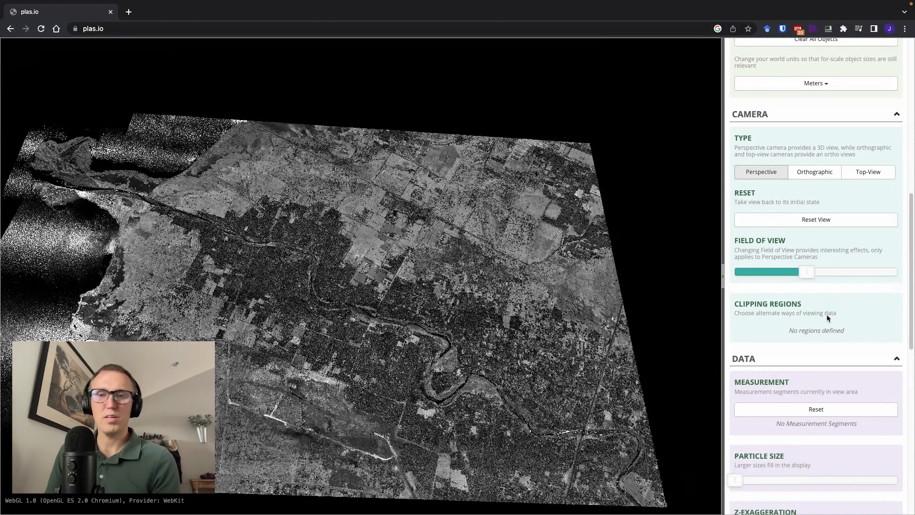
Step: Enlarge the Particle Size briefly, then drag it to its smallest setting for fine detail
{"action": "scroll", "scroll_direction": "down", "scroll_amount": 3}
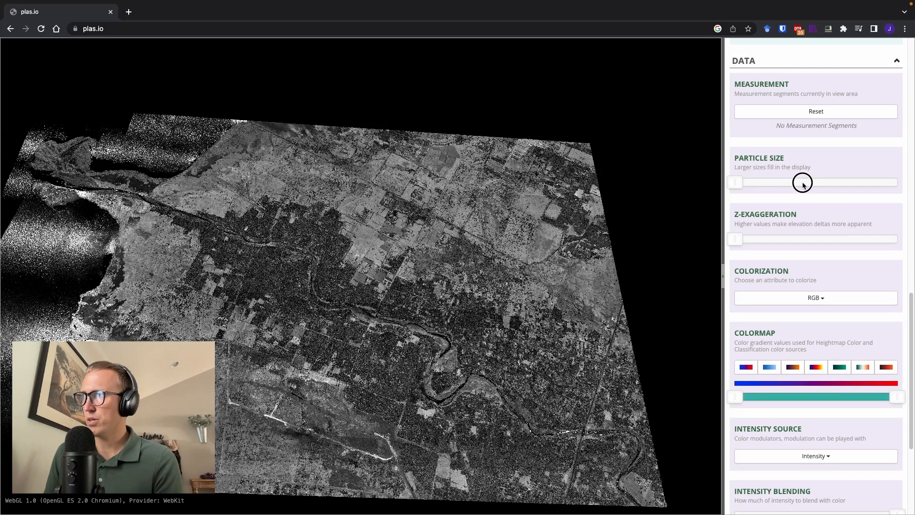
{"action": "left_click_drag", "start_coordinate": [802, 182], "coordinate": [812, 182]}
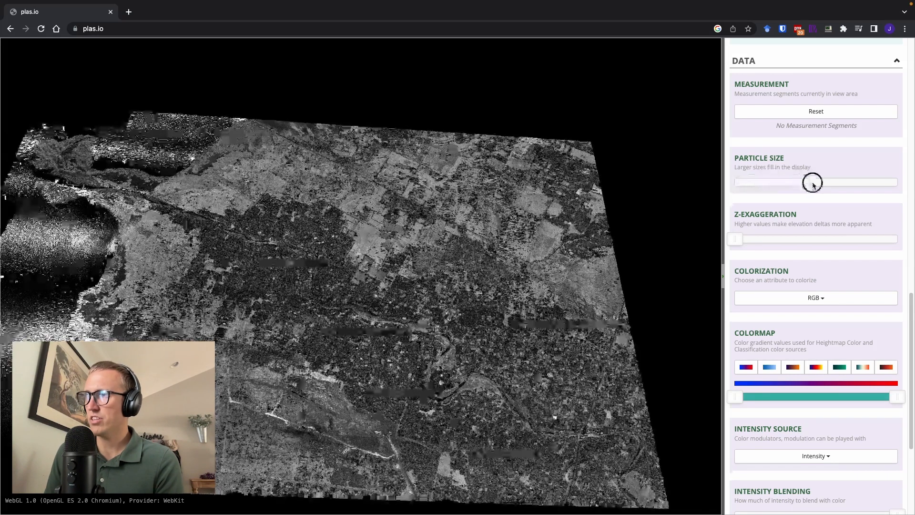
{"action": "left_click_drag", "start_coordinate": [812, 181], "coordinate": [765, 184]}
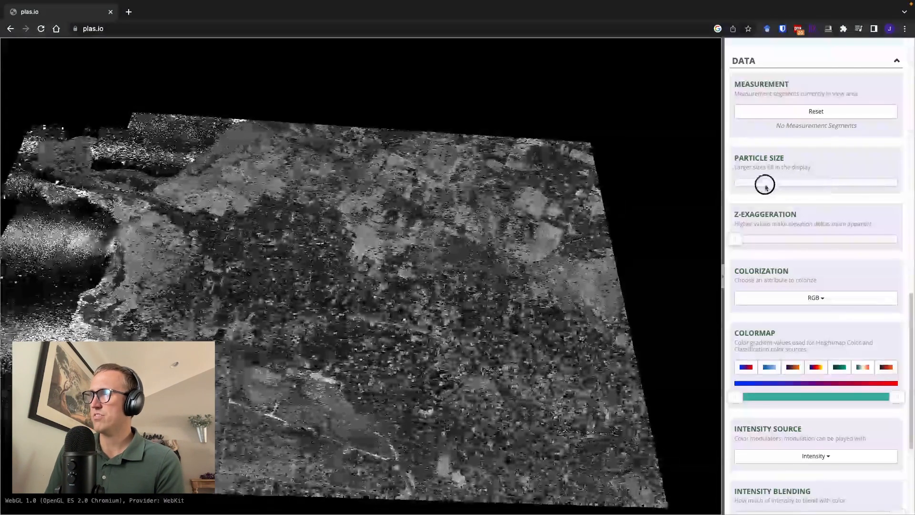
{"action": "left_click_drag", "start_coordinate": [764, 182], "coordinate": [745, 182]}
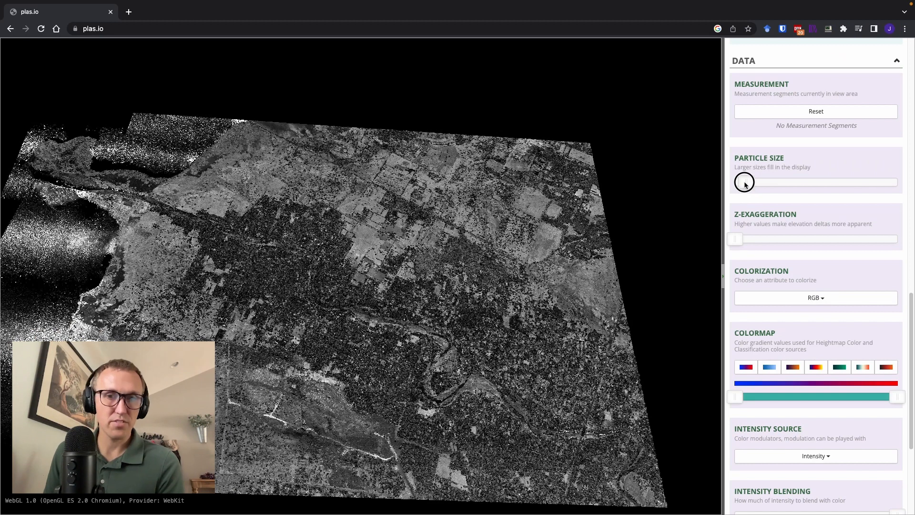
{"action": "left_click_drag", "start_coordinate": [745, 181], "coordinate": [762, 181]}
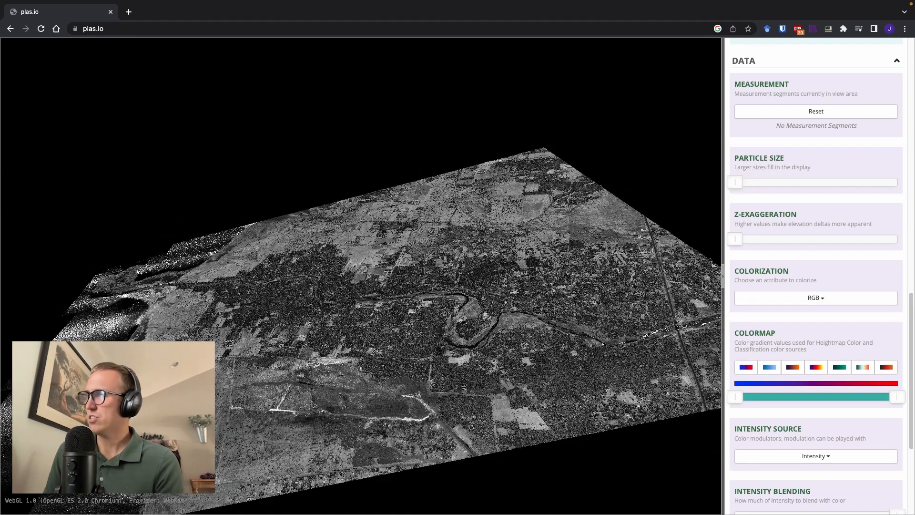
{"action": "mouse_move", "coordinate": [726, 185]}
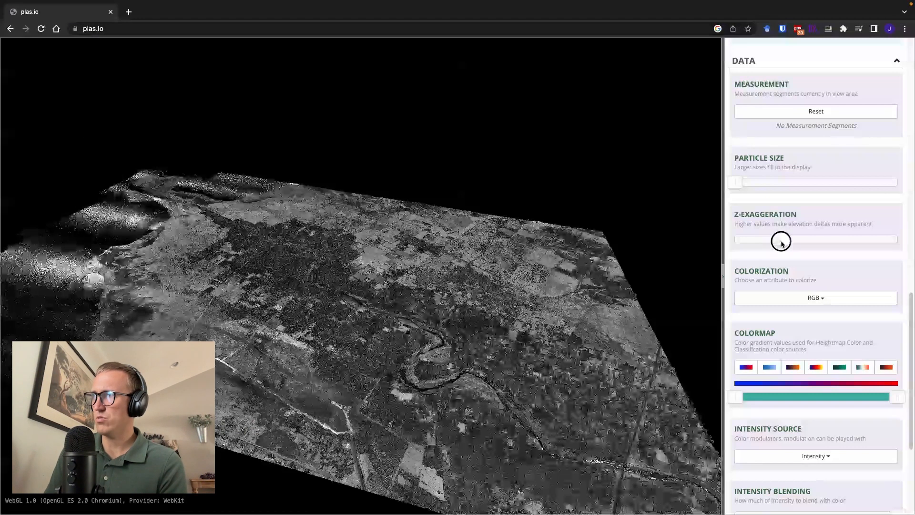
Step: Drag Z-Exaggeration to its maximum value
{"action": "left_click_drag", "start_coordinate": [781, 241], "coordinate": [866, 240]}
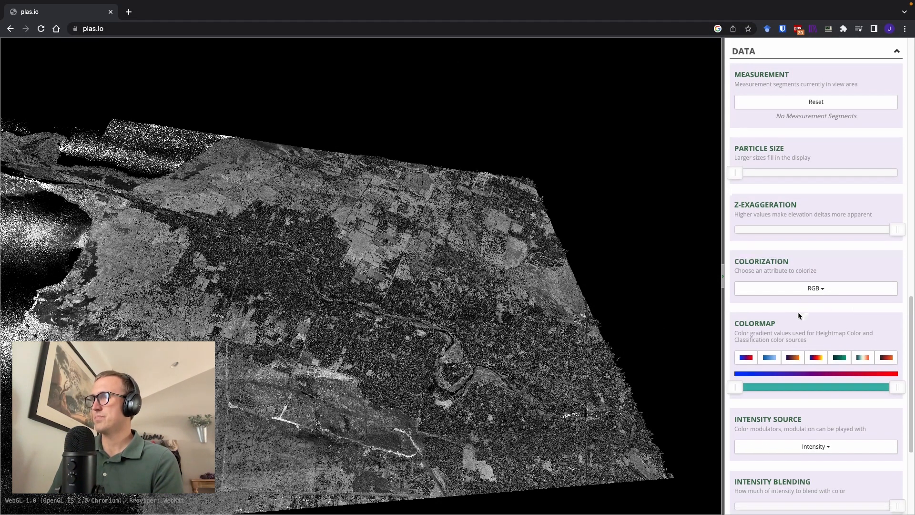
Step: Switch Colorization from RGB to Classification and expand the Intensity Source choices
{"action": "left_click", "coordinate": [817, 288]}
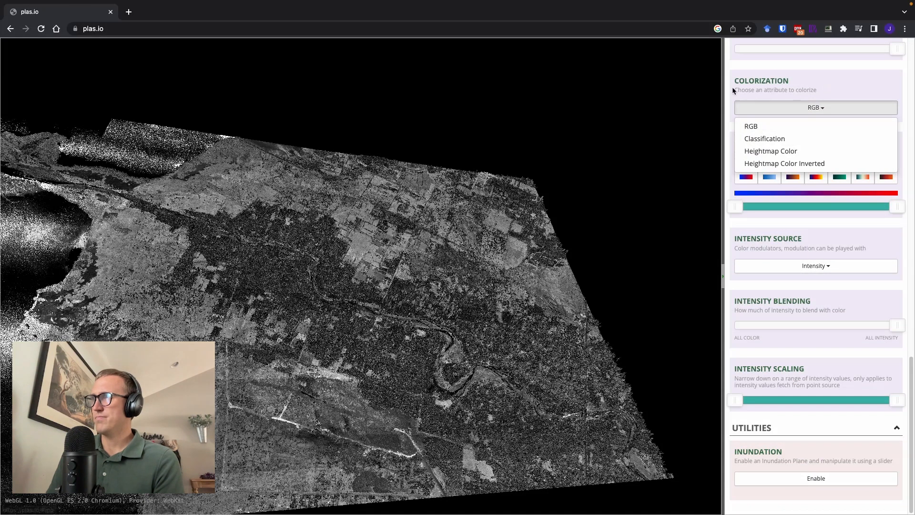
{"action": "left_click", "coordinate": [765, 138]}
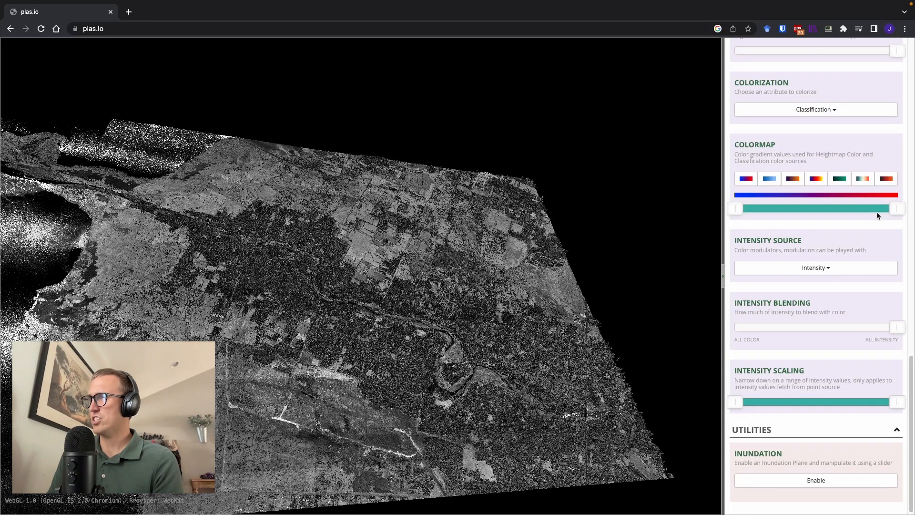
{"action": "mouse_move", "coordinate": [794, 244]}
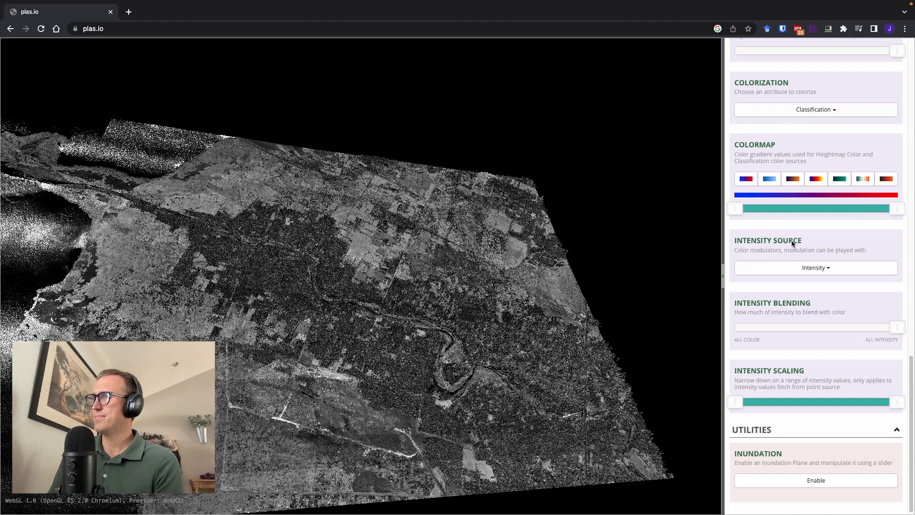
{"action": "left_click", "coordinate": [817, 265]}
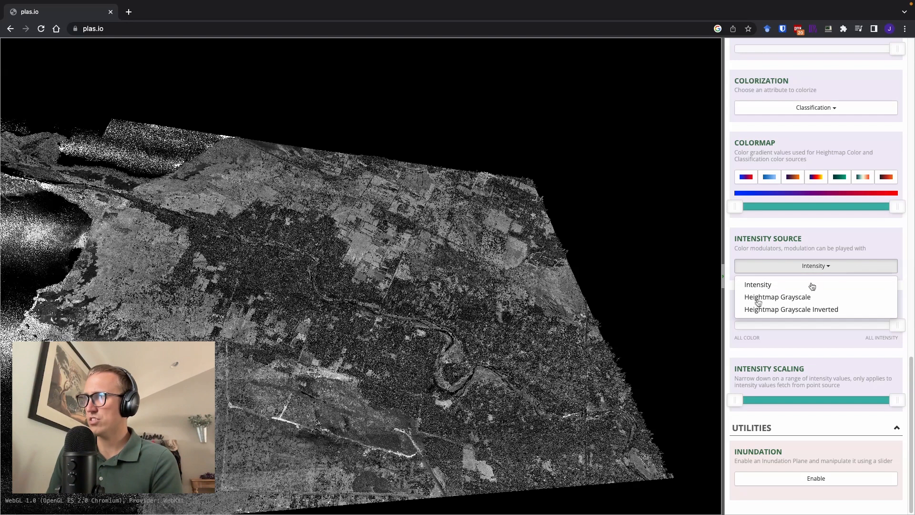
Step: Compare Heightmap Grayscale against Intensity modulation, settling on Heightmap Grayscale
{"action": "left_click", "coordinate": [778, 298]}
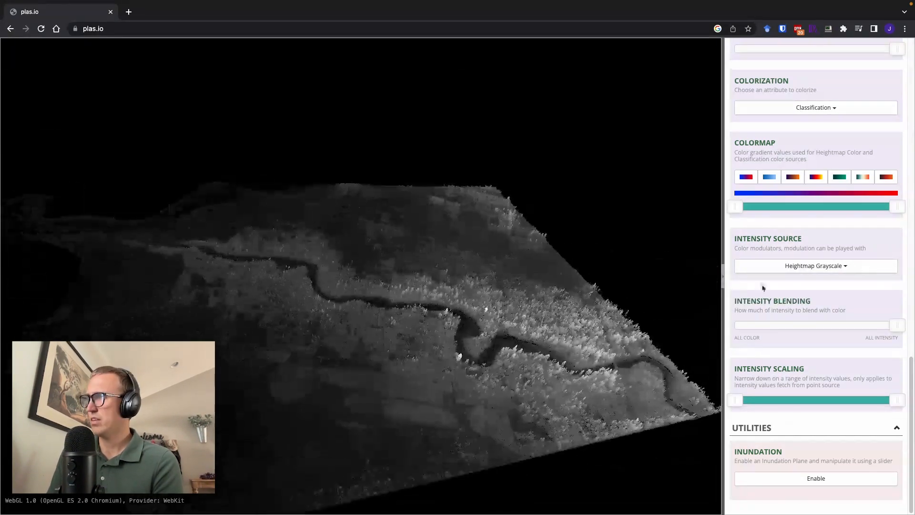
{"action": "left_click", "coordinate": [817, 265]}
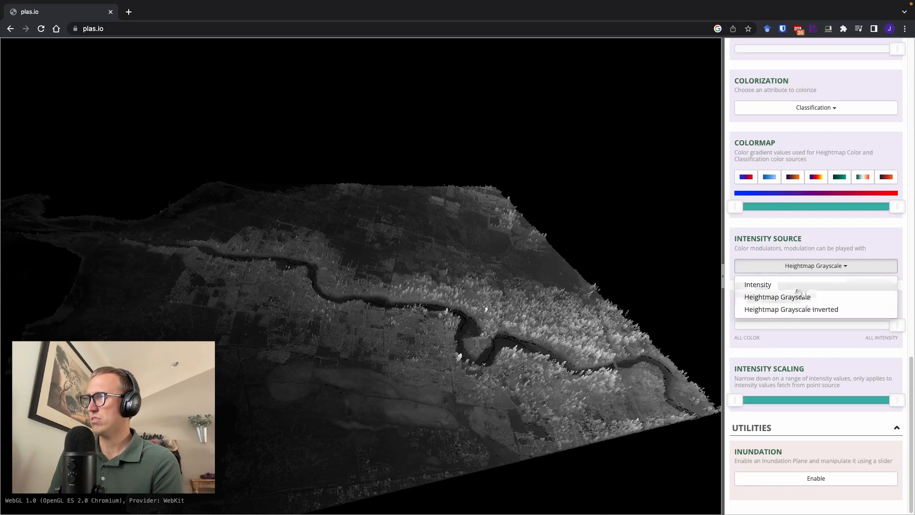
{"action": "left_click", "coordinate": [757, 284]}
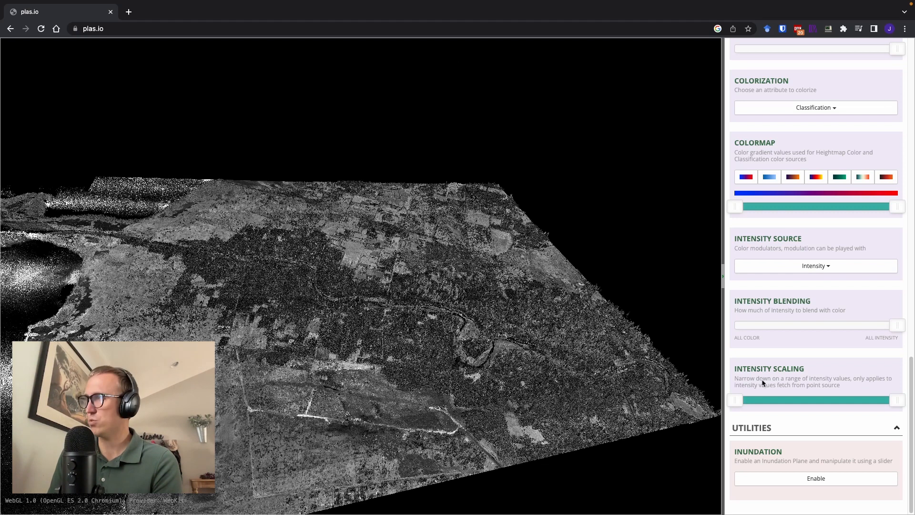
{"action": "left_click", "coordinate": [817, 265]}
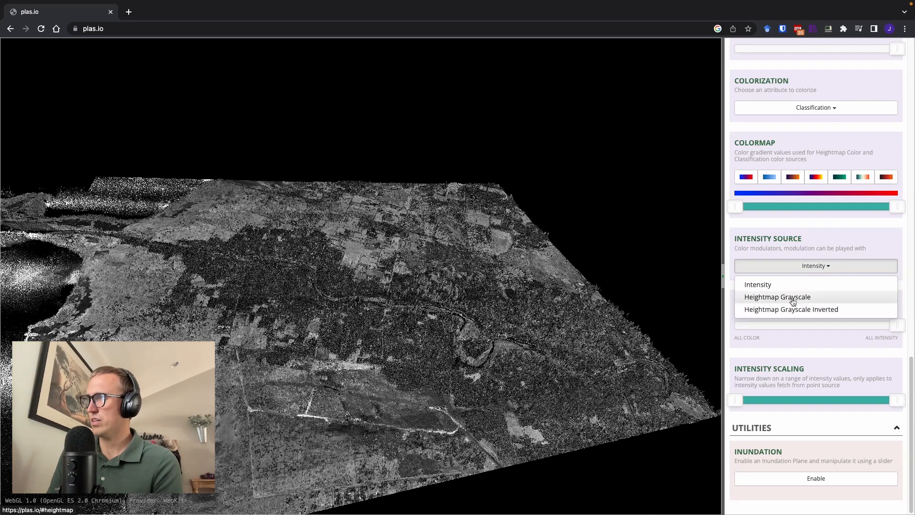
{"action": "left_click", "coordinate": [778, 298]}
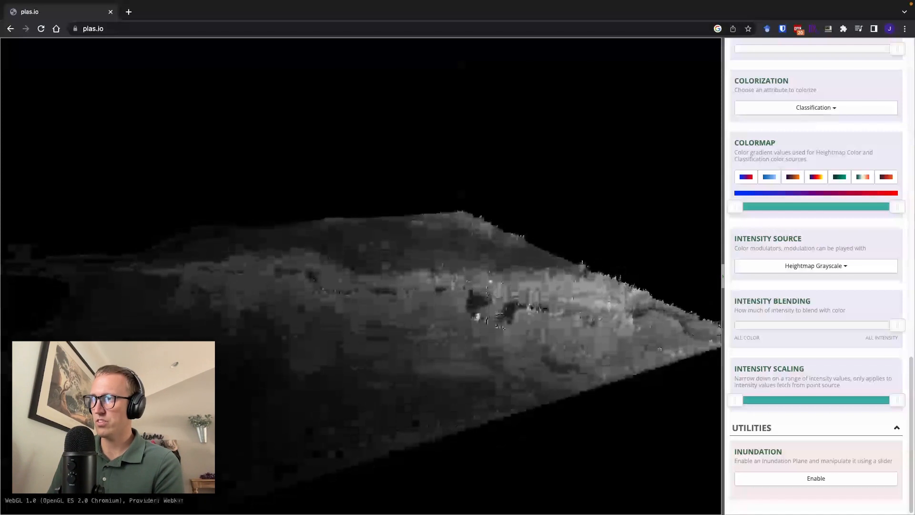
Step: Set Intensity Source to Intensity and Colorization to Heightmap Color
{"action": "left_click", "coordinate": [816, 265]}
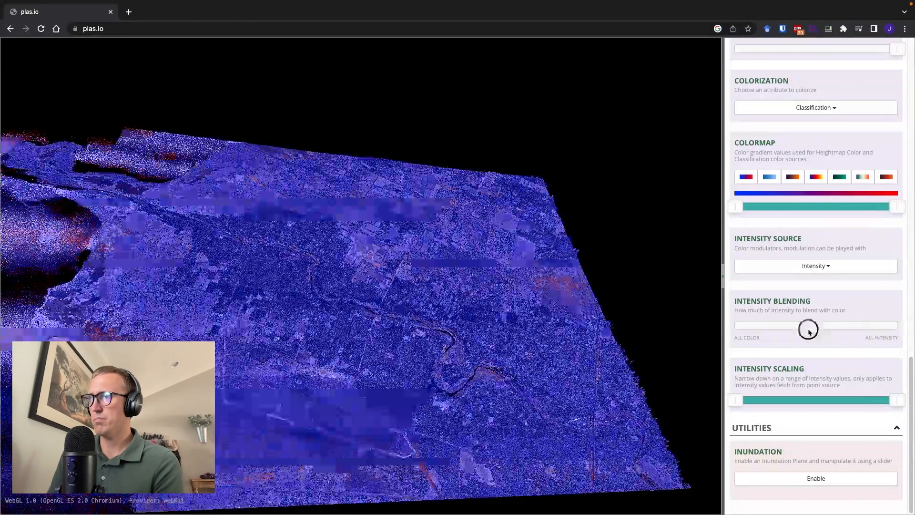
{"action": "left_click_drag", "start_coordinate": [809, 325], "coordinate": [836, 325]}
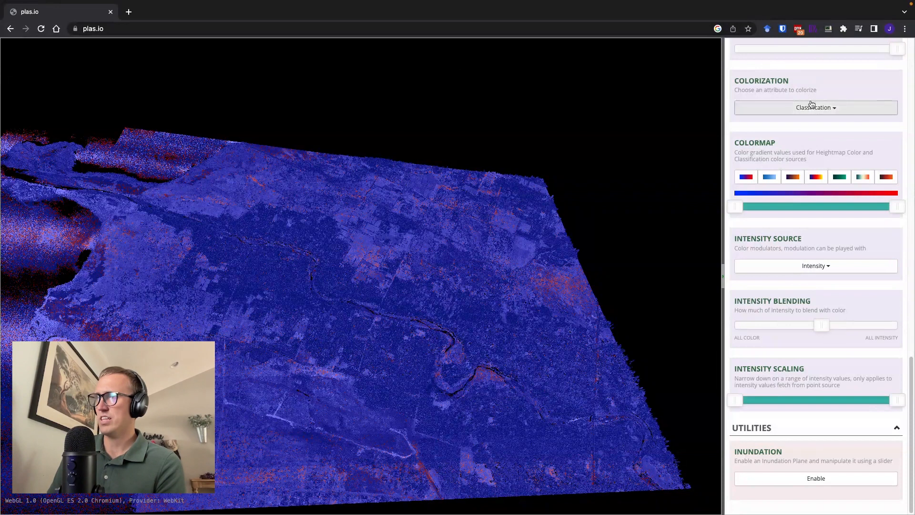
{"action": "left_click", "coordinate": [816, 107]}
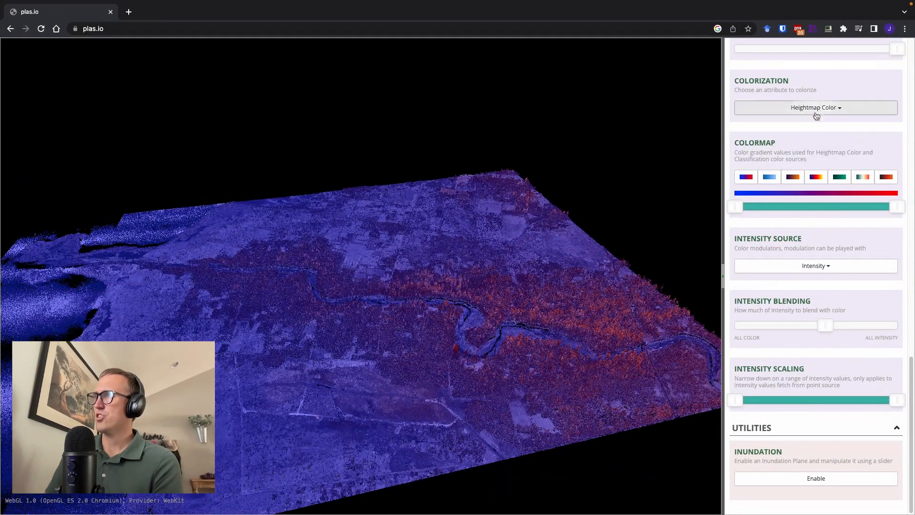
{"action": "left_click", "coordinate": [816, 107]}
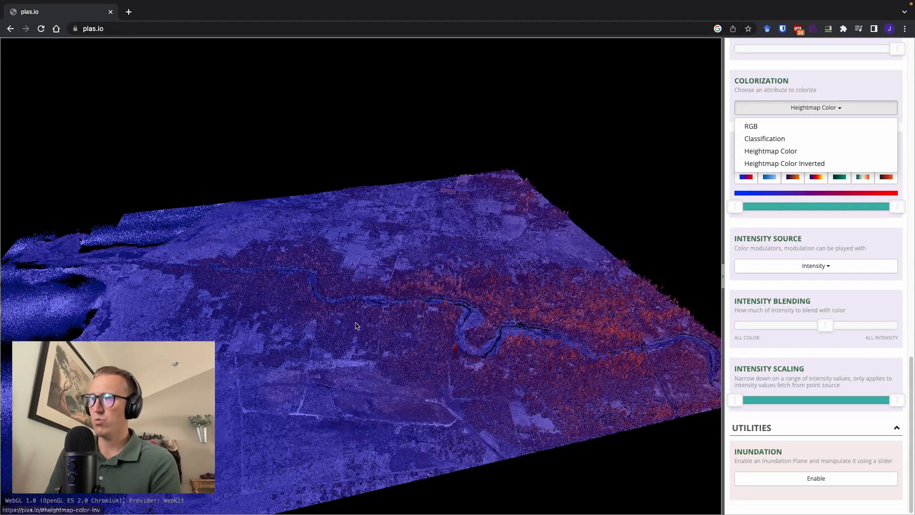
{"action": "left_click", "coordinate": [770, 151]}
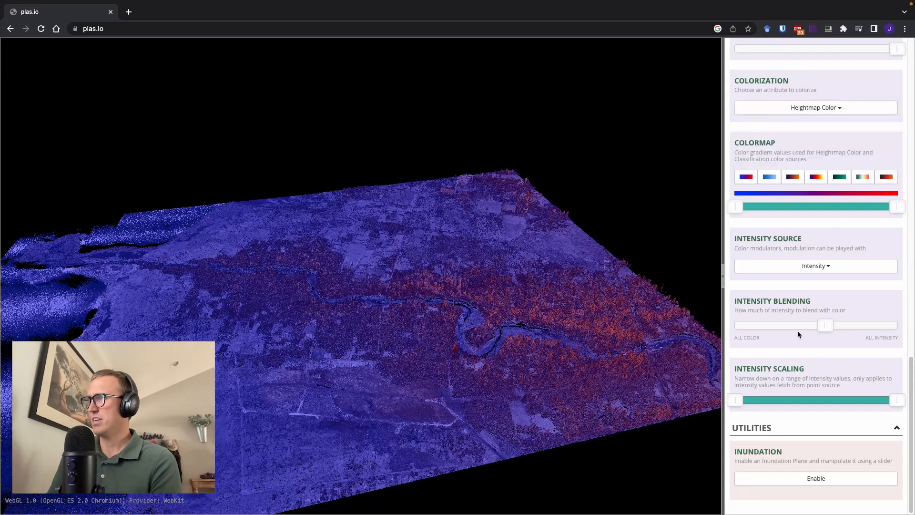
Step: Slide Intensity Blending to pure color, then back to slightly past halfway
{"action": "left_click_drag", "start_coordinate": [825, 325], "coordinate": [738, 326]}
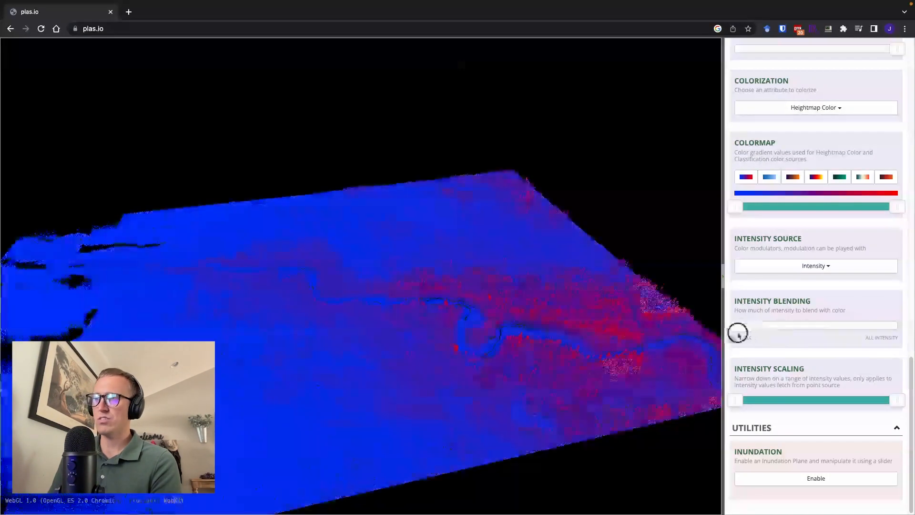
{"action": "left_click_drag", "start_coordinate": [737, 332], "coordinate": [844, 327]}
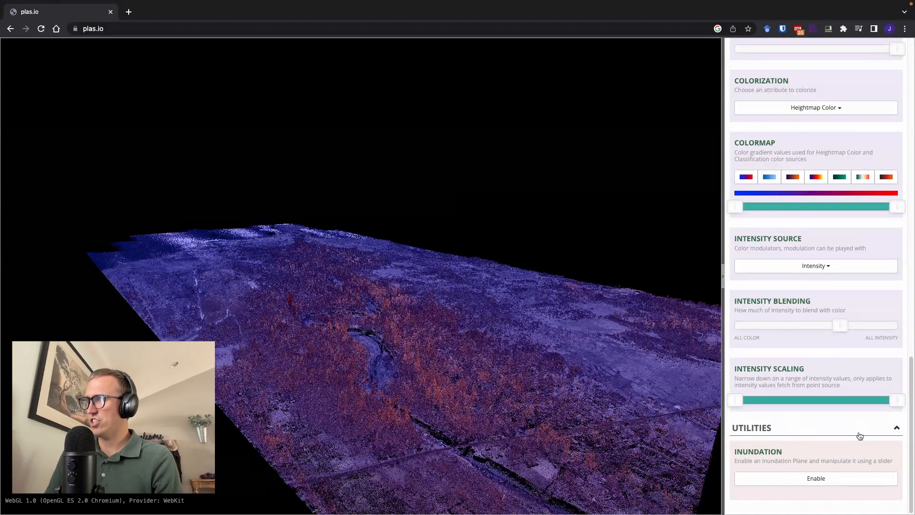
Step: Enable the Inundation water plane so a flat water surface appears beneath the terrain
{"action": "left_click", "coordinate": [816, 478]}
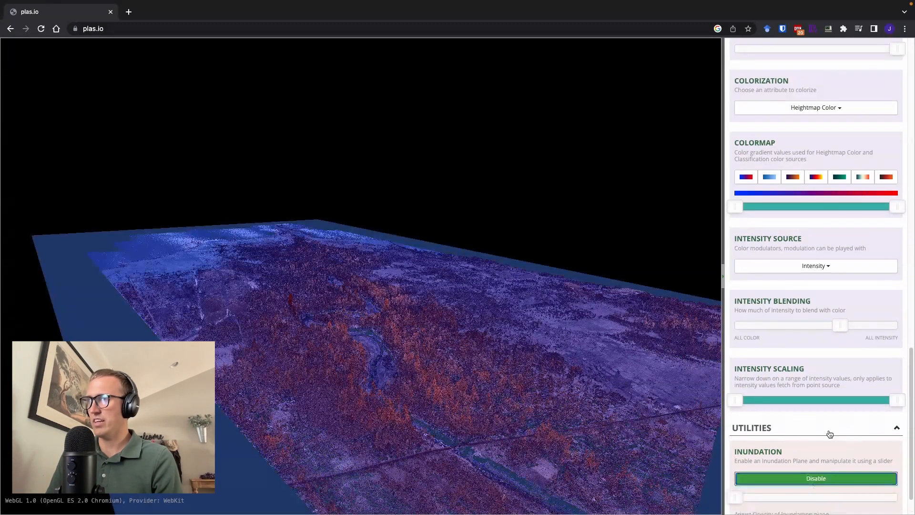
{"action": "scroll", "scroll_direction": "down", "scroll_amount": 3}
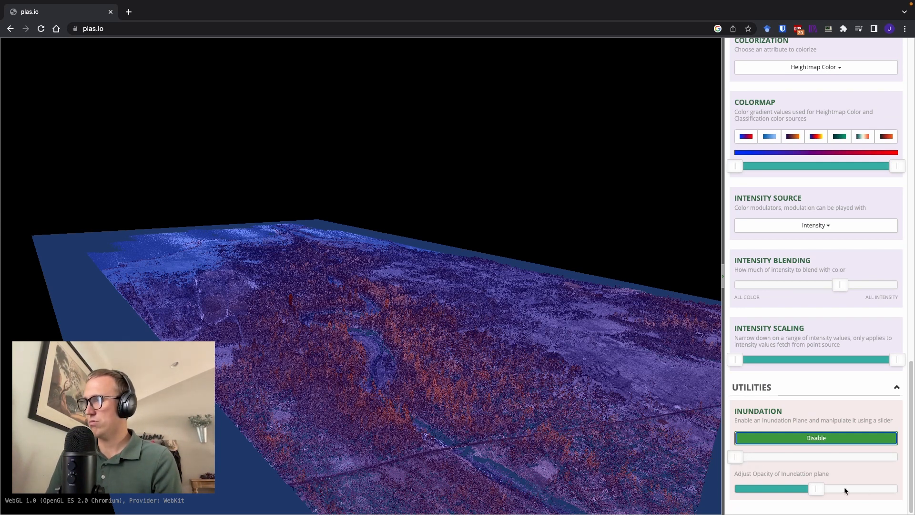
Step: Raise the inundation water level until it floods the river channel and nearly tops the basin
{"action": "left_click_drag", "start_coordinate": [839, 456], "coordinate": [759, 457]}
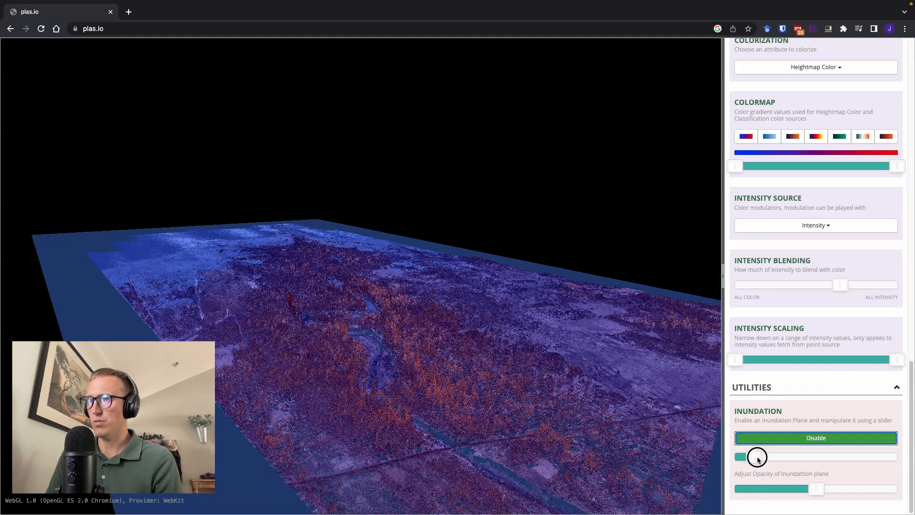
{"action": "left_click_drag", "start_coordinate": [758, 456], "coordinate": [793, 456]}
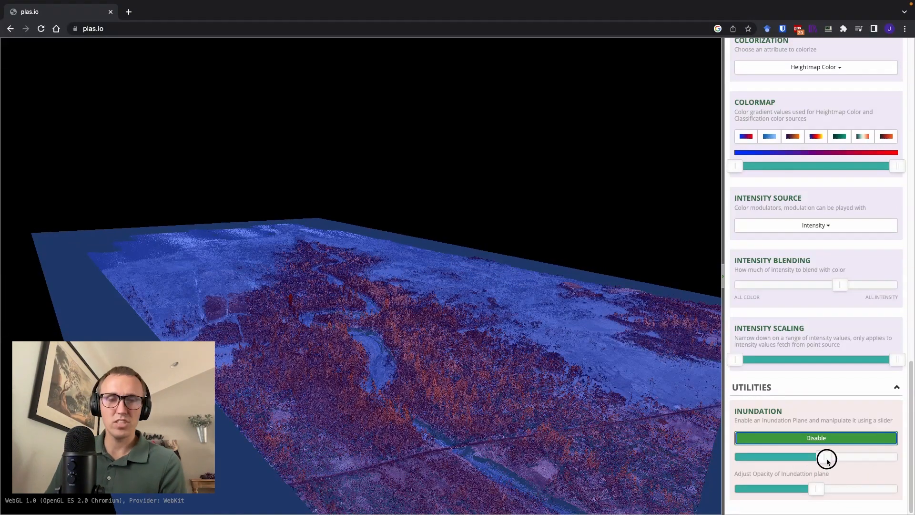
{"action": "left_click_drag", "start_coordinate": [828, 457], "coordinate": [771, 467]}
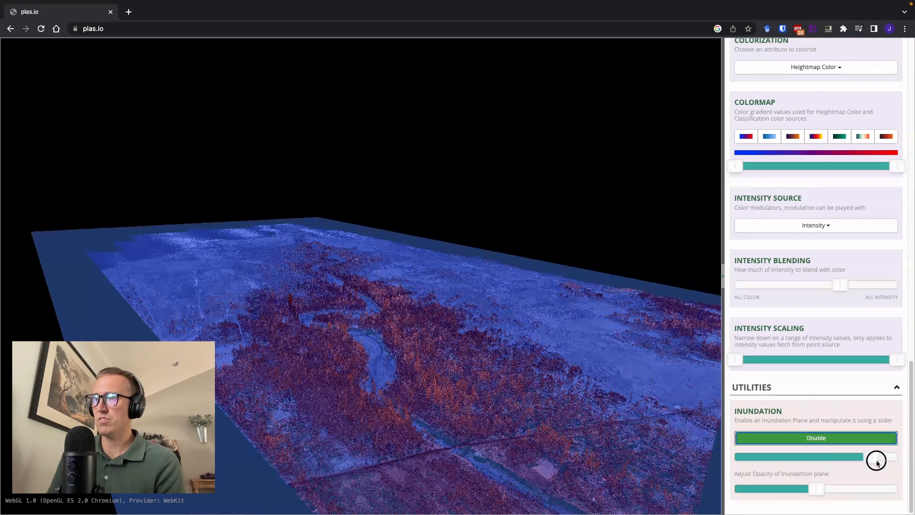
Step: Lower the inundation water level back down to near its minimum
{"action": "left_click_drag", "start_coordinate": [875, 460], "coordinate": [867, 462]}
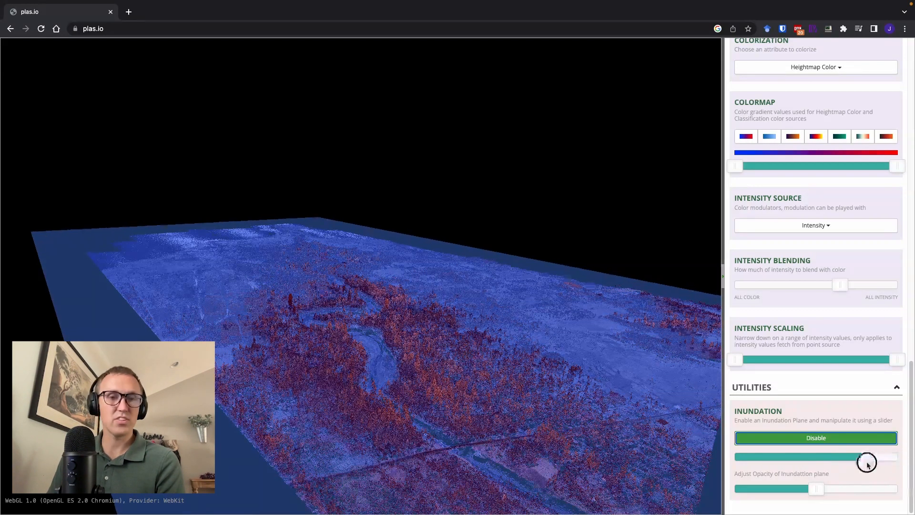
{"action": "left_click_drag", "start_coordinate": [867, 458], "coordinate": [782, 458]}
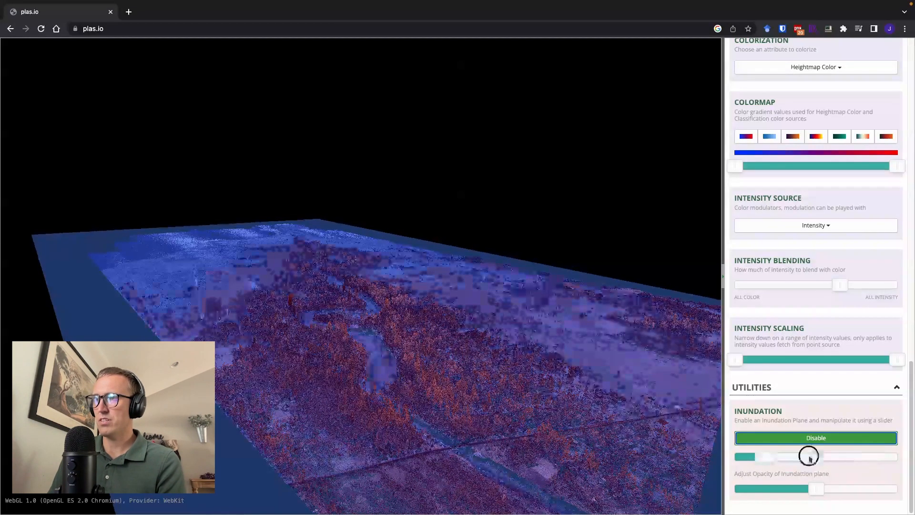
{"action": "left_click_drag", "start_coordinate": [808, 456], "coordinate": [746, 455]}
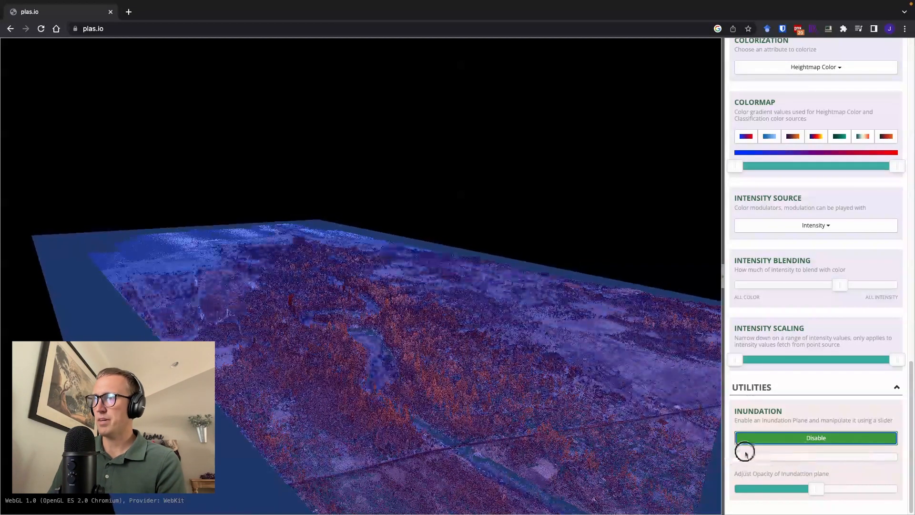